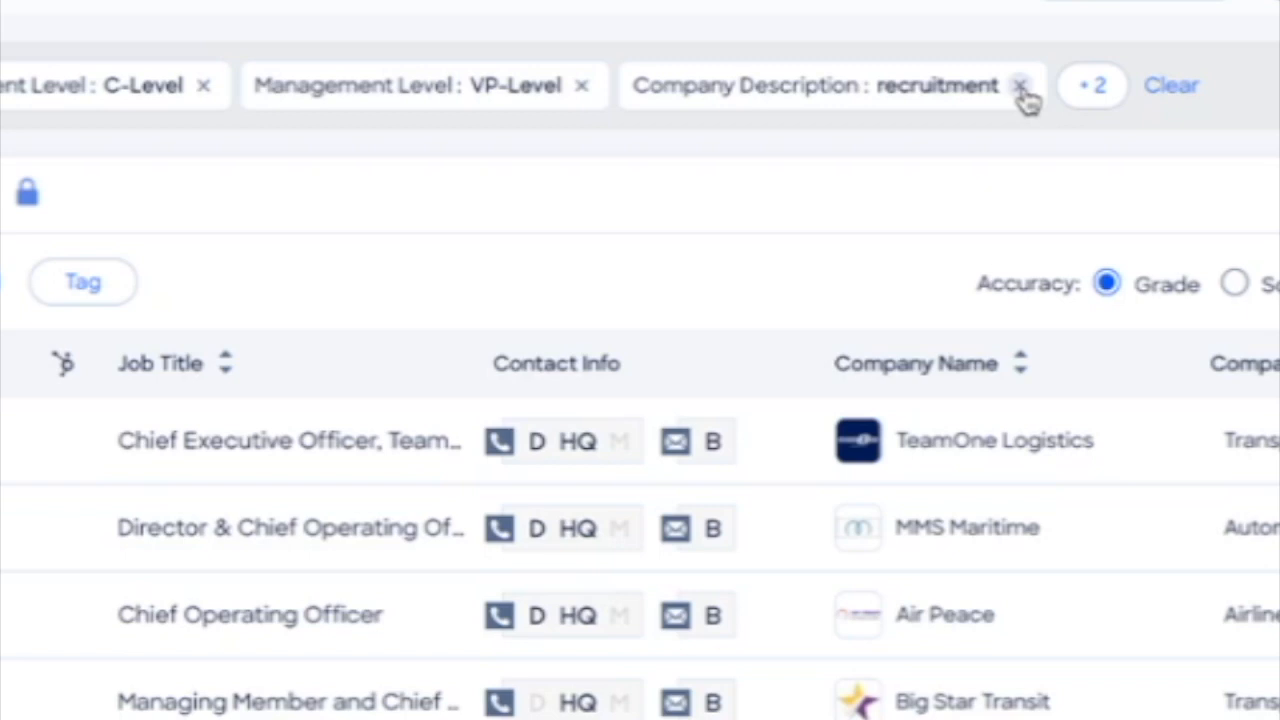
- Remove the 'Company Description: recruitment' filter, leaving Operations, C/VP level and Transportation filters
{"action": "left_click", "coordinate": [1020, 84]}
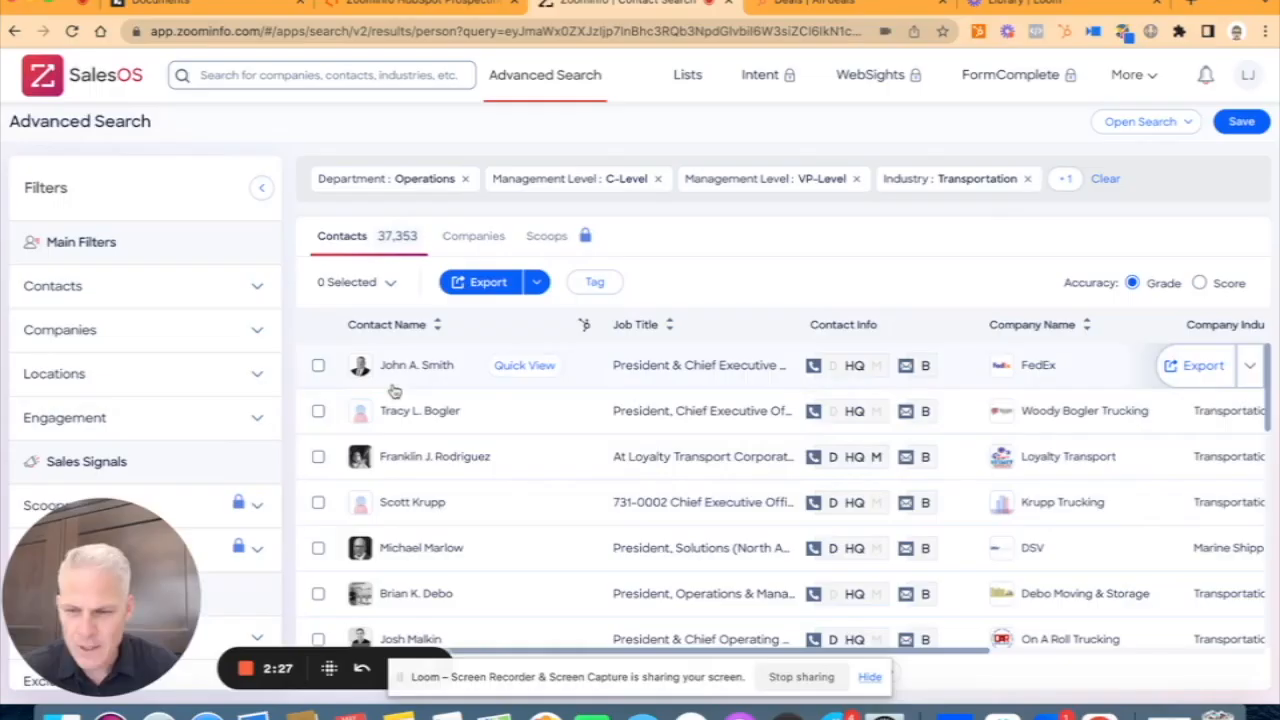
{"action": "mouse_move", "coordinate": [146, 458]}
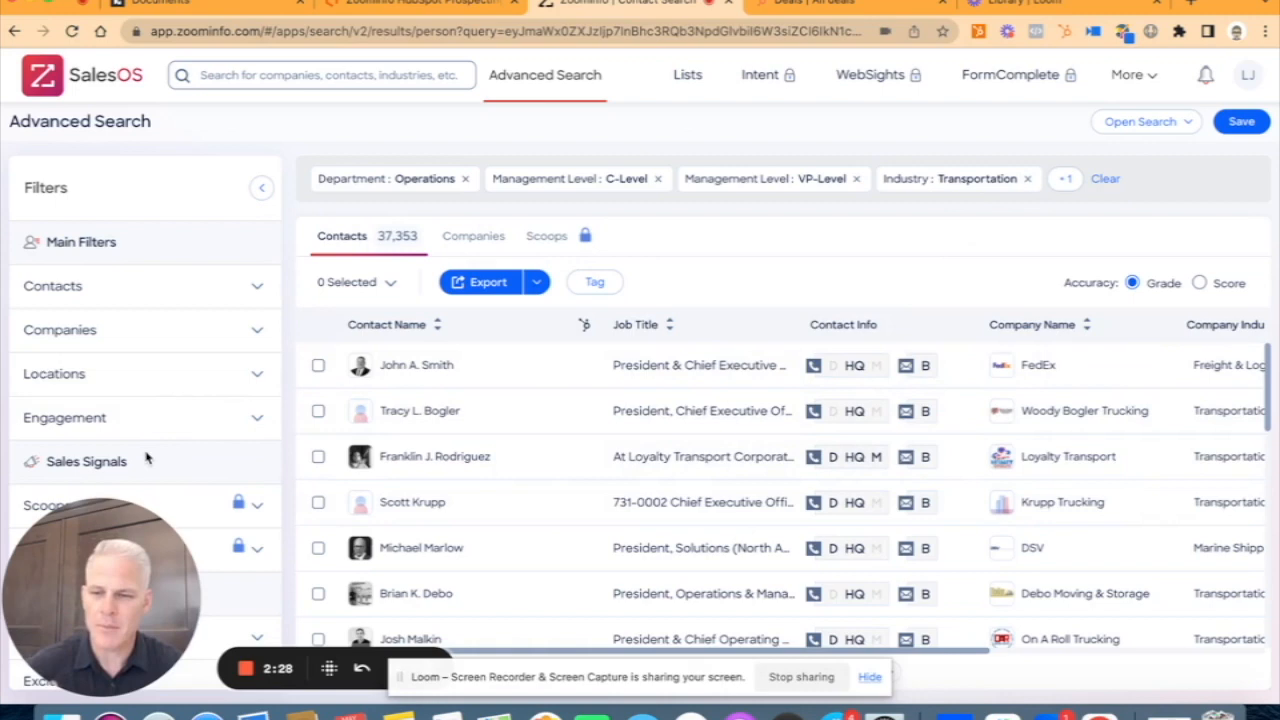
{"action": "mouse_move", "coordinate": [544, 470]}
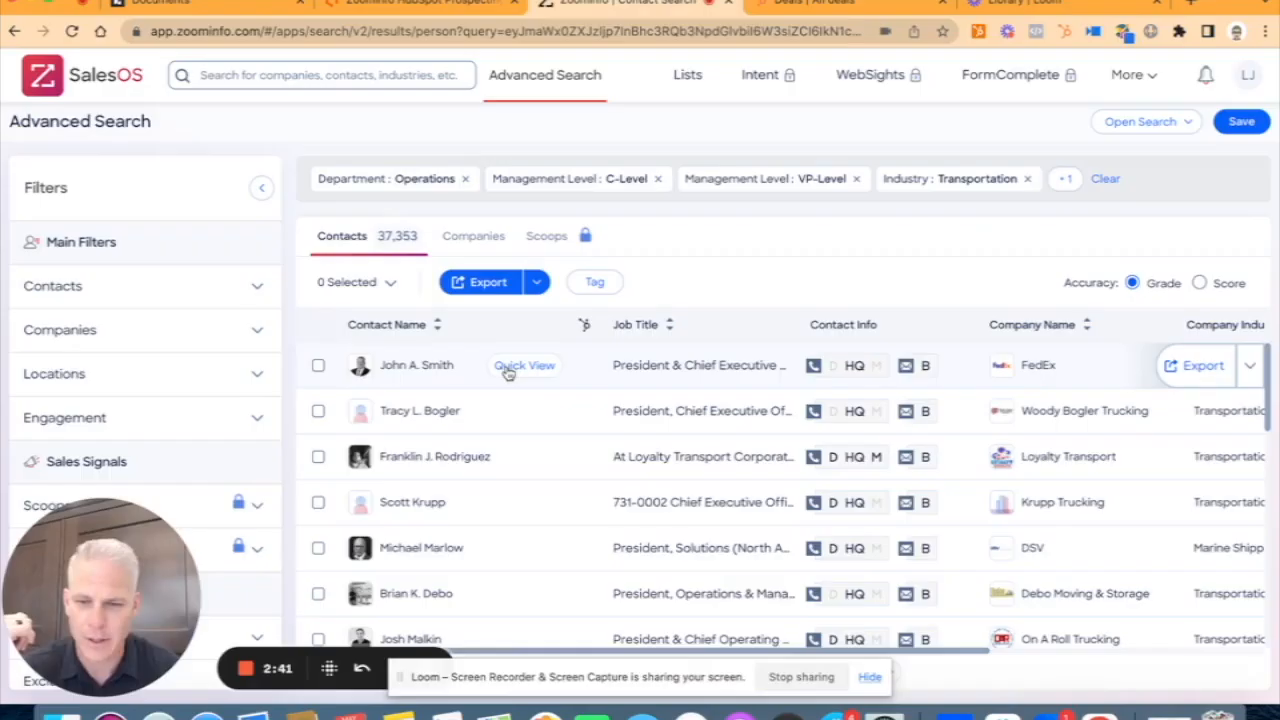
{"action": "left_click", "coordinate": [524, 364]}
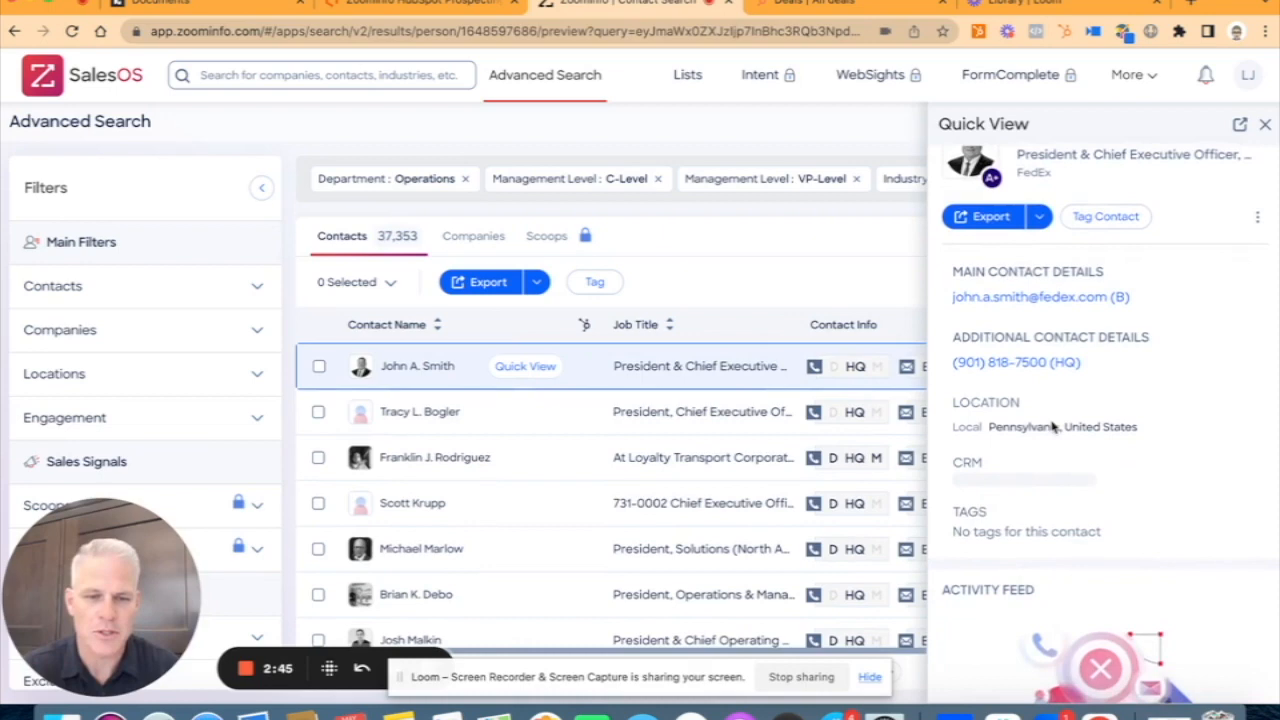
{"action": "scroll", "scroll_direction": "down", "scroll_amount": 3}
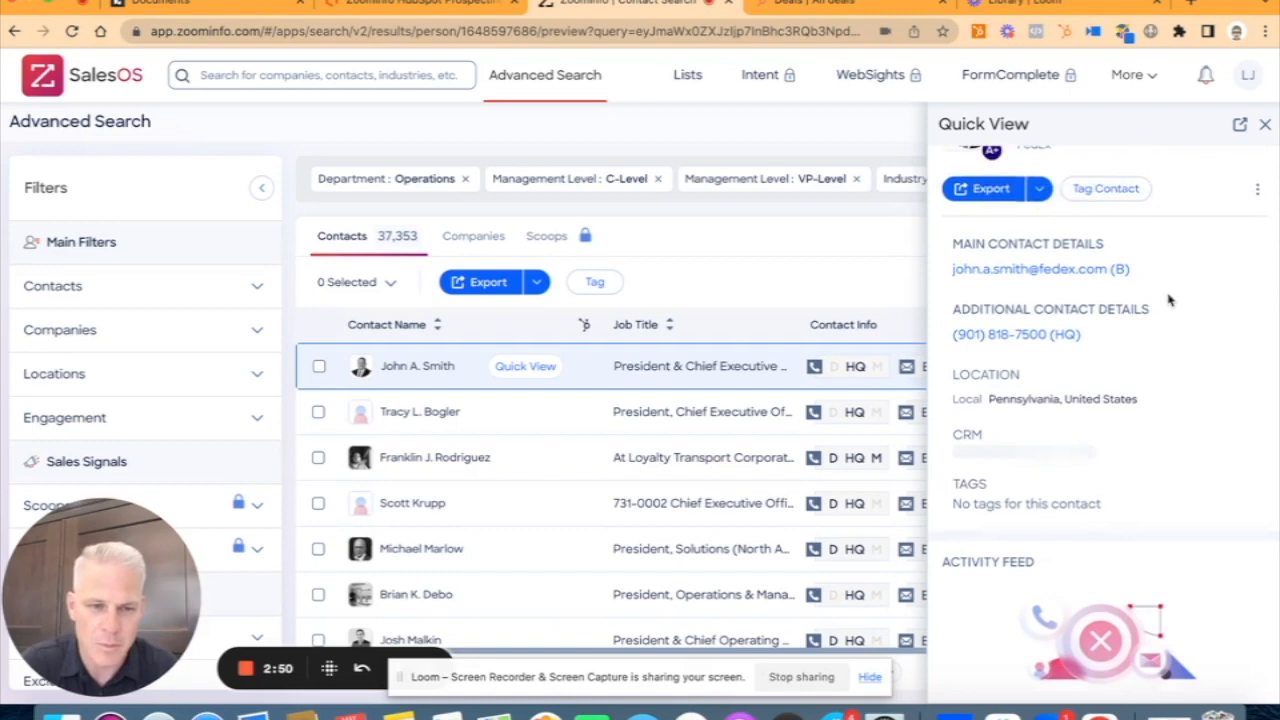
{"action": "left_click", "coordinate": [1264, 124]}
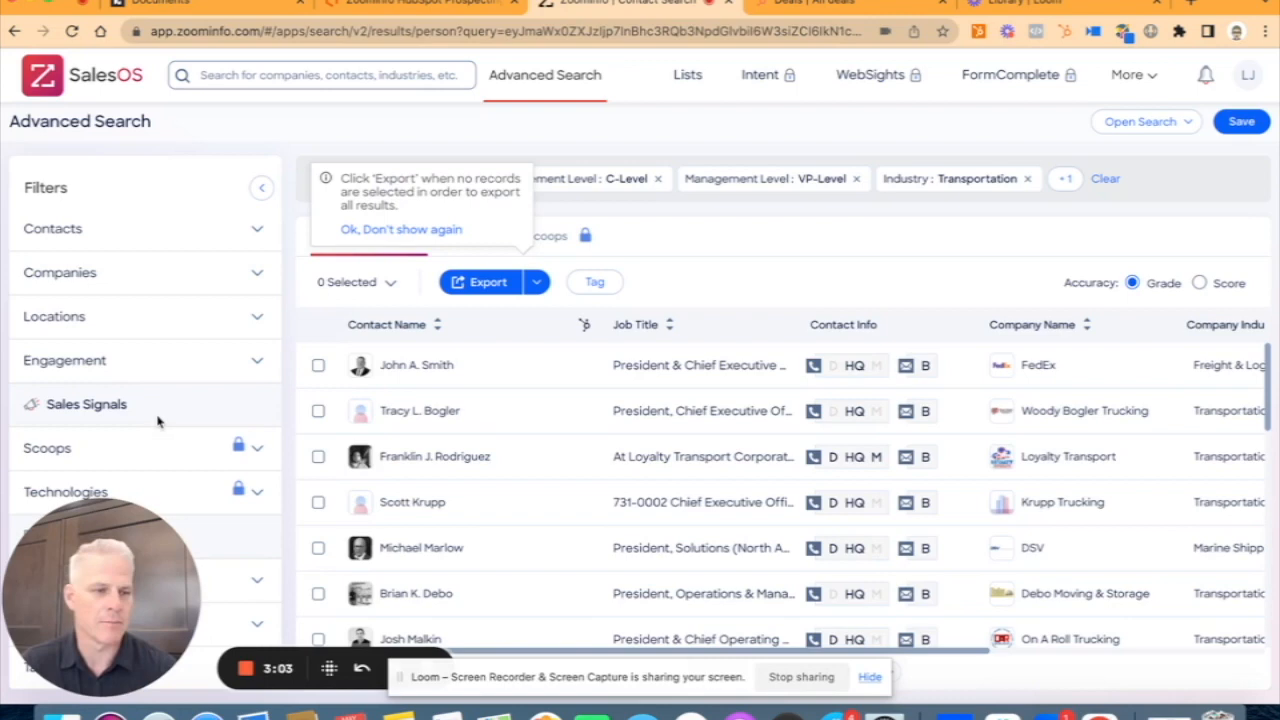
{"action": "mouse_move", "coordinate": [436, 456]}
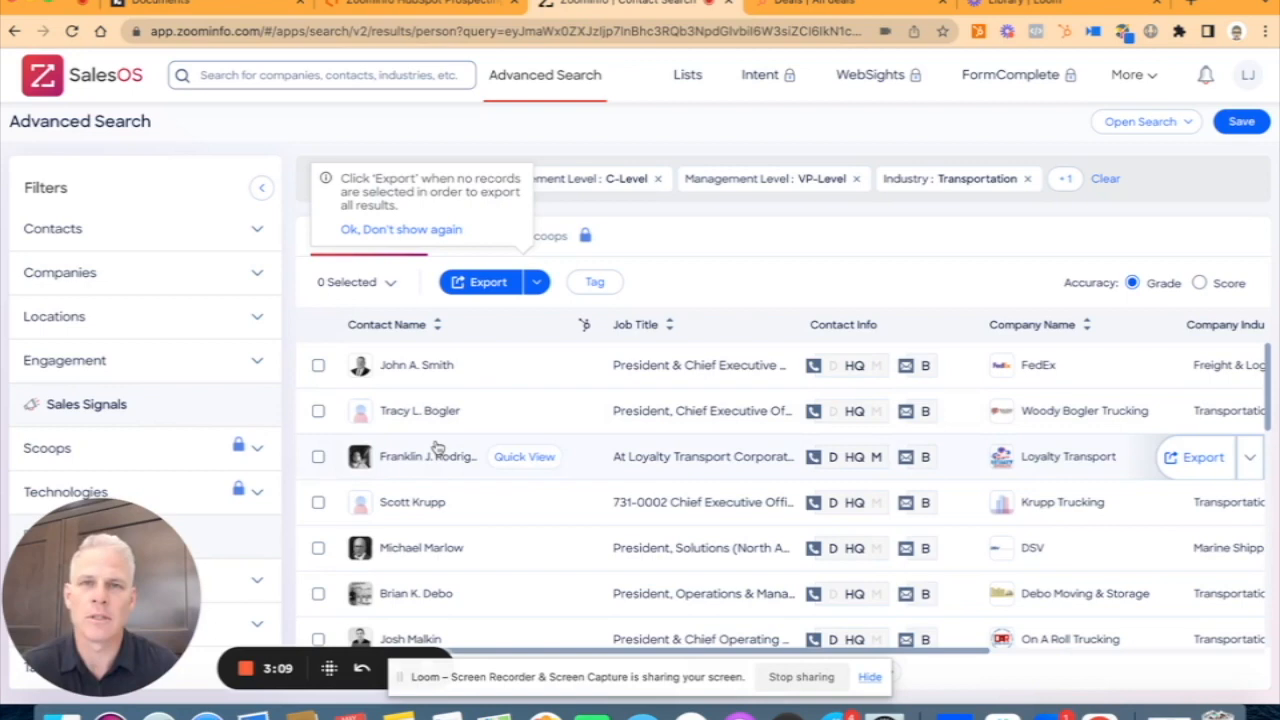
{"action": "mouse_move", "coordinate": [536, 152]}
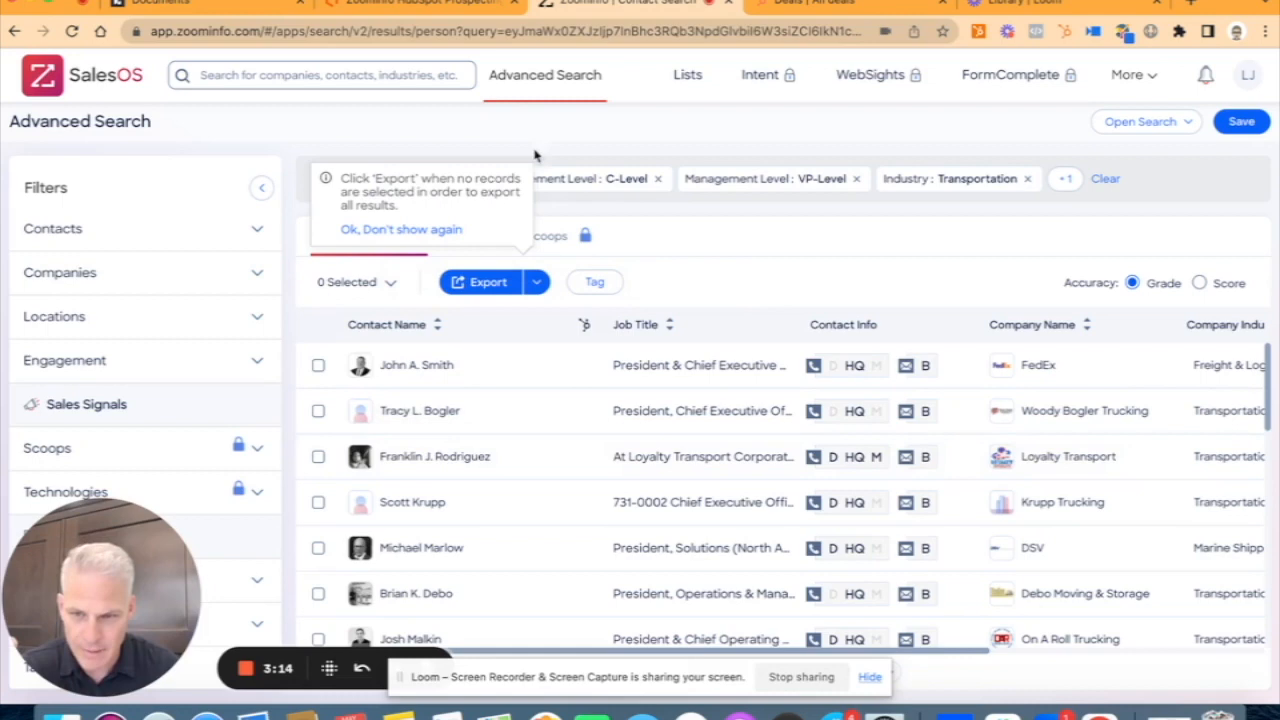
{"action": "left_click", "coordinate": [404, 4]}
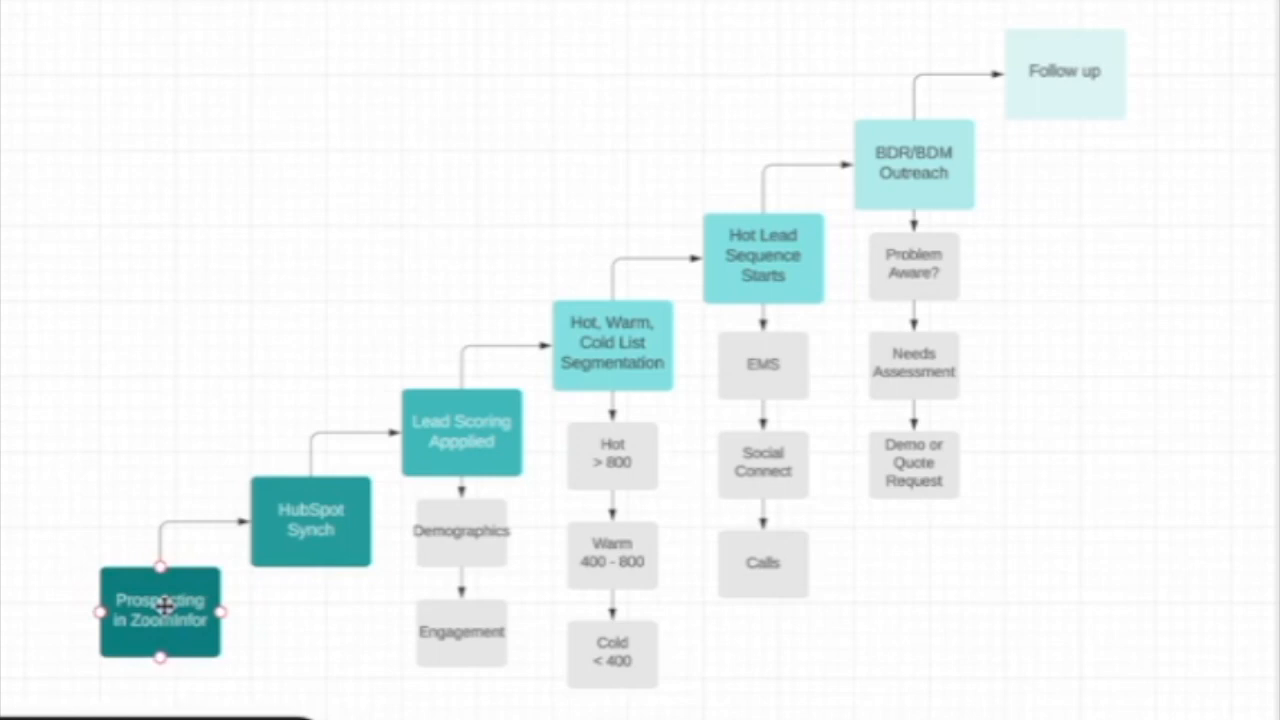
{"action": "left_click", "coordinate": [336, 384]}
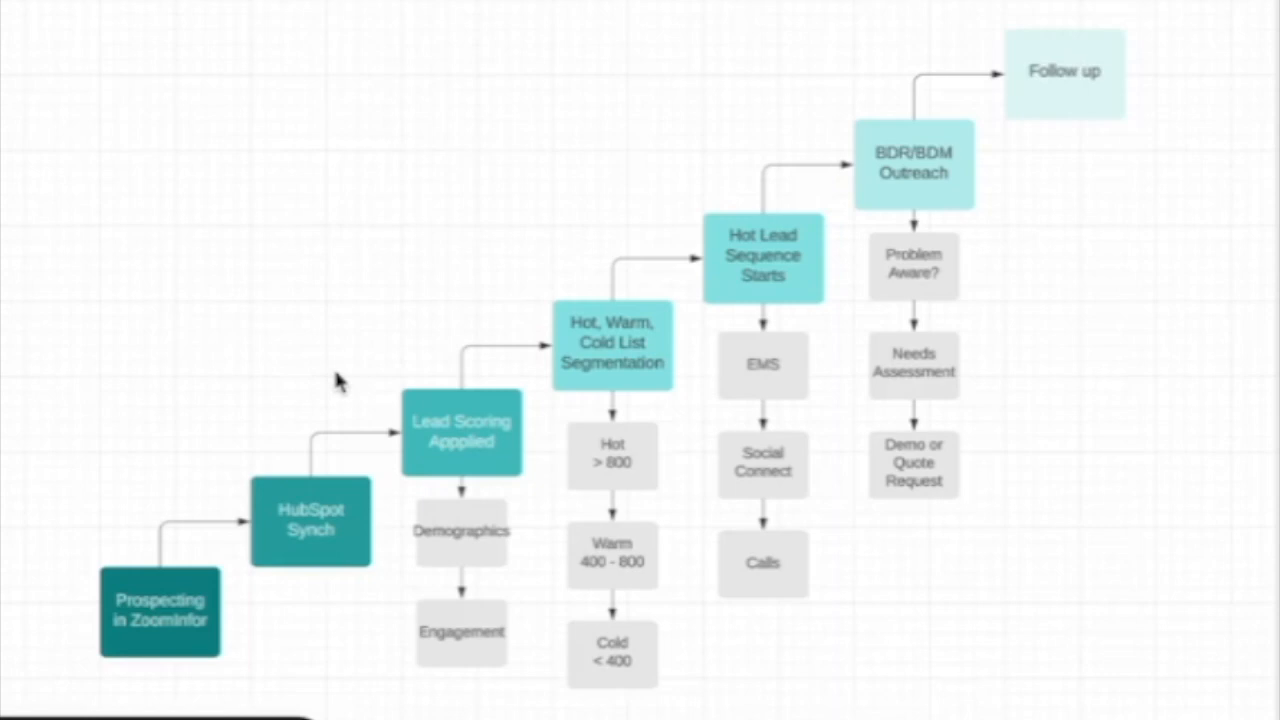
{"action": "left_click", "coordinate": [460, 432]}
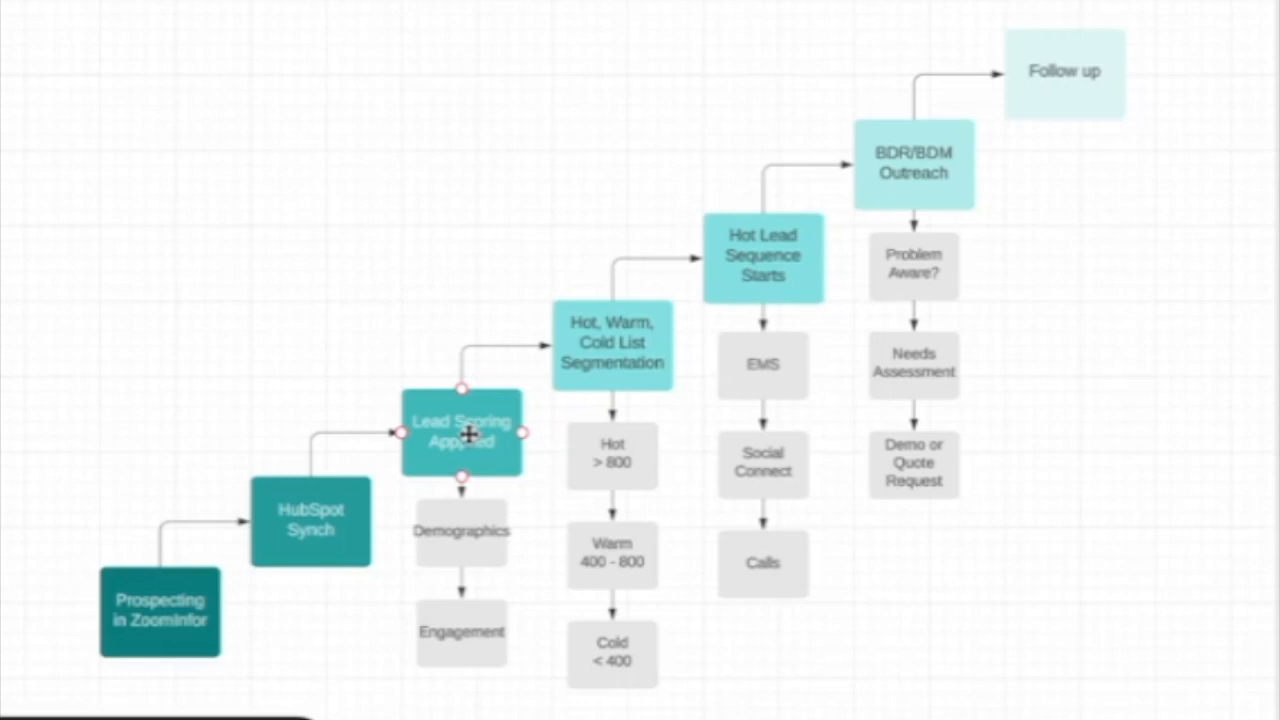
{"action": "left_click", "coordinate": [612, 344]}
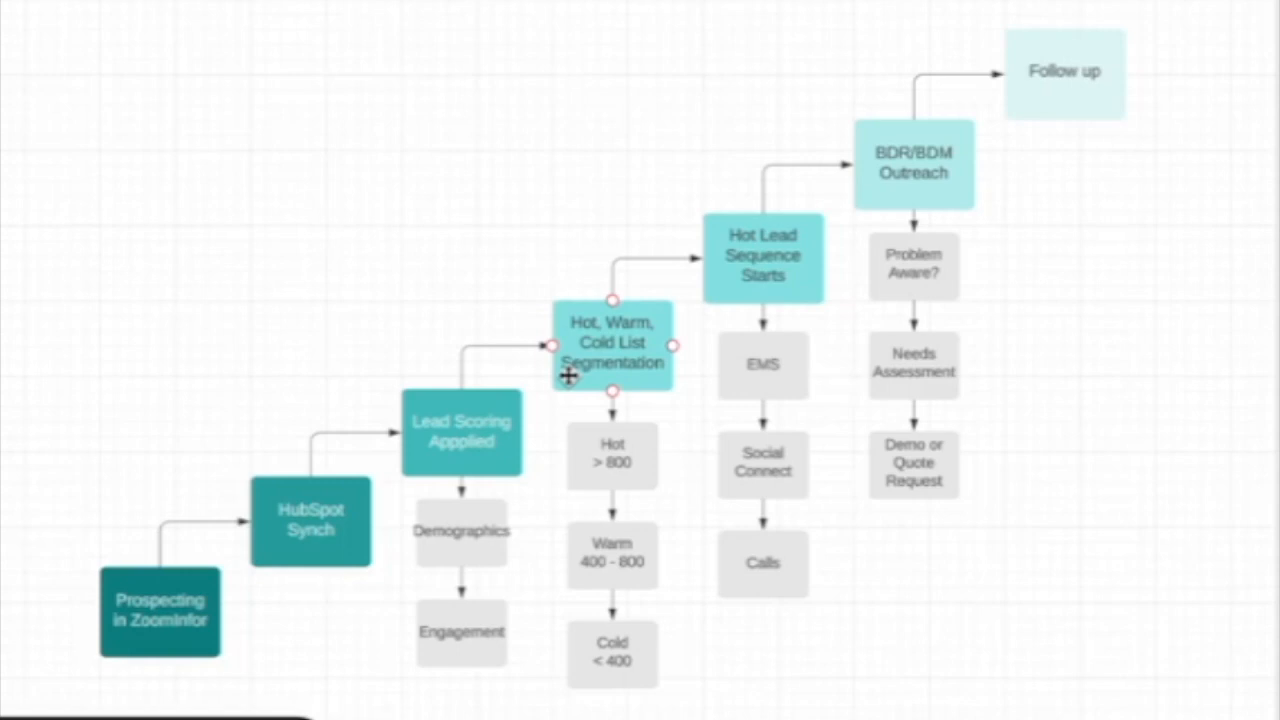
{"action": "mouse_move", "coordinate": [640, 352]}
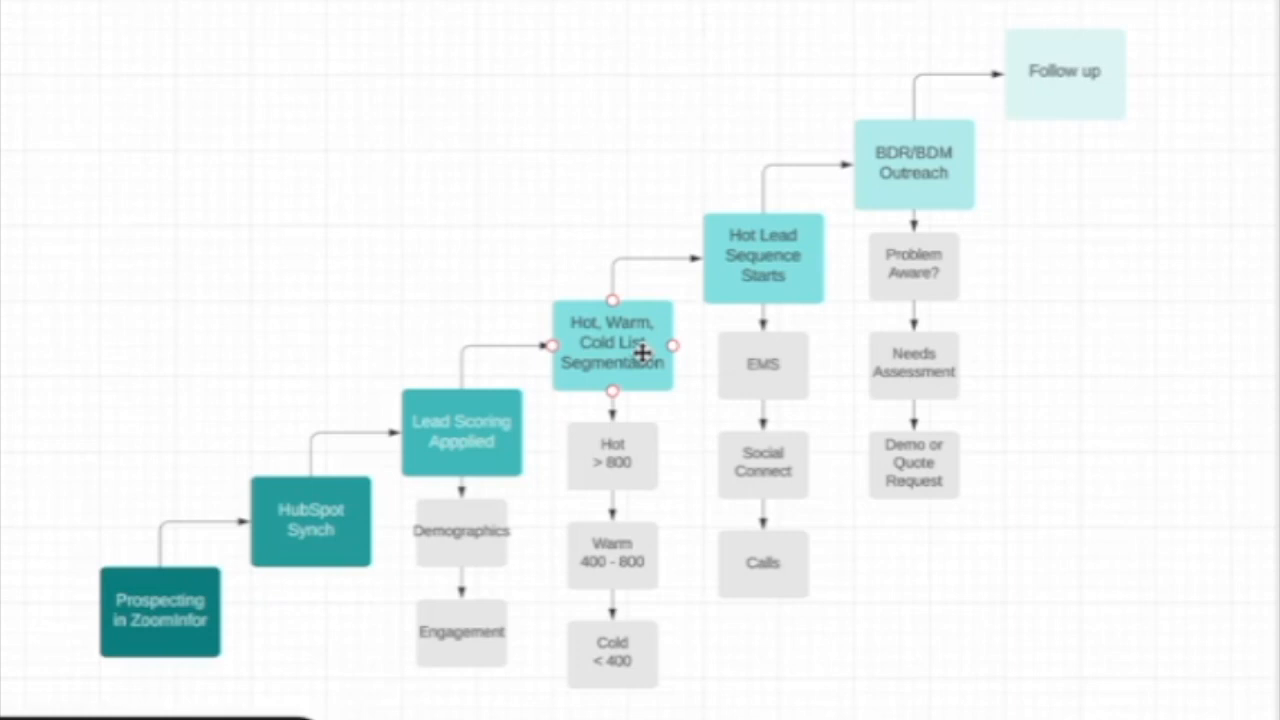
{"action": "left_click", "coordinate": [612, 452]}
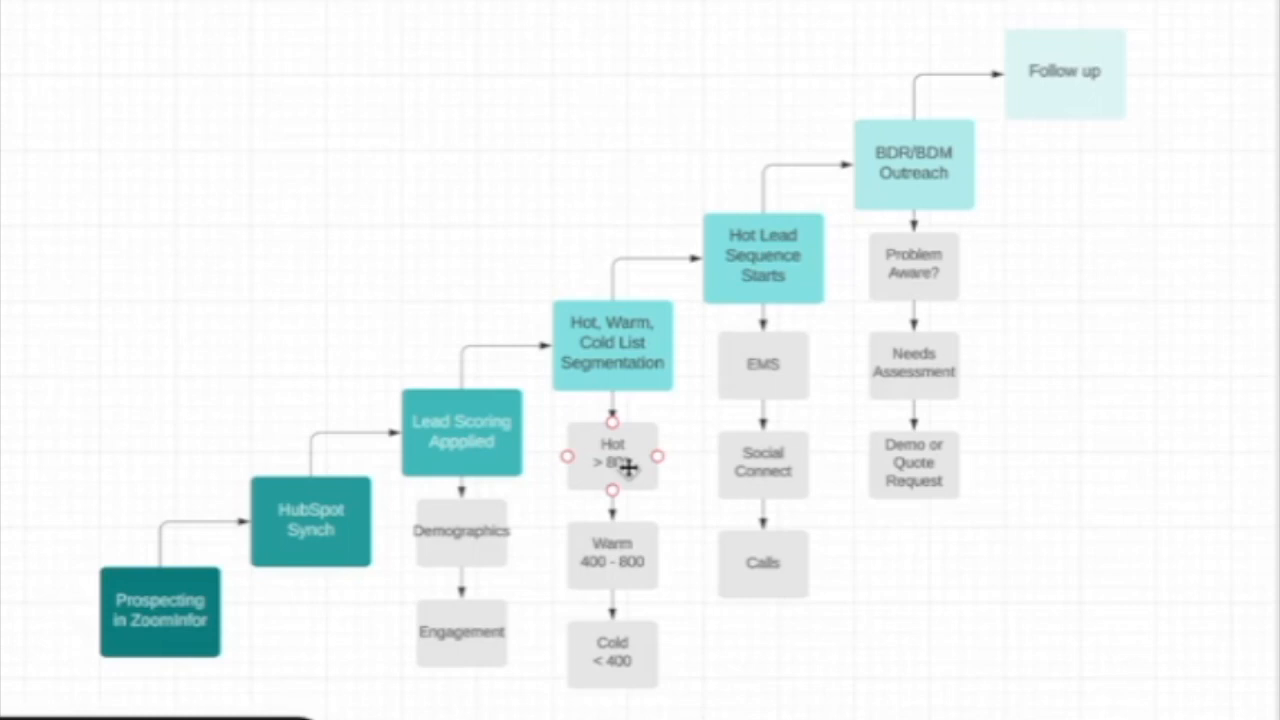
{"action": "left_click", "coordinate": [764, 256]}
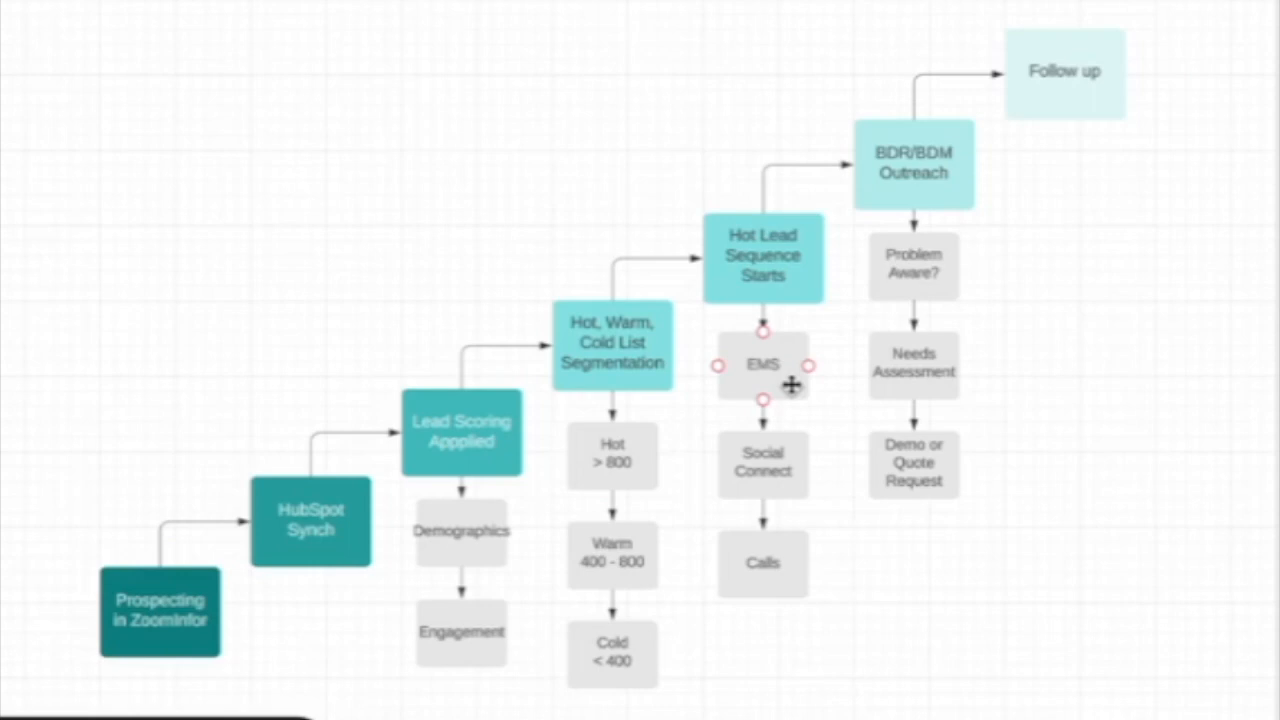
{"action": "mouse_move", "coordinate": [780, 368]}
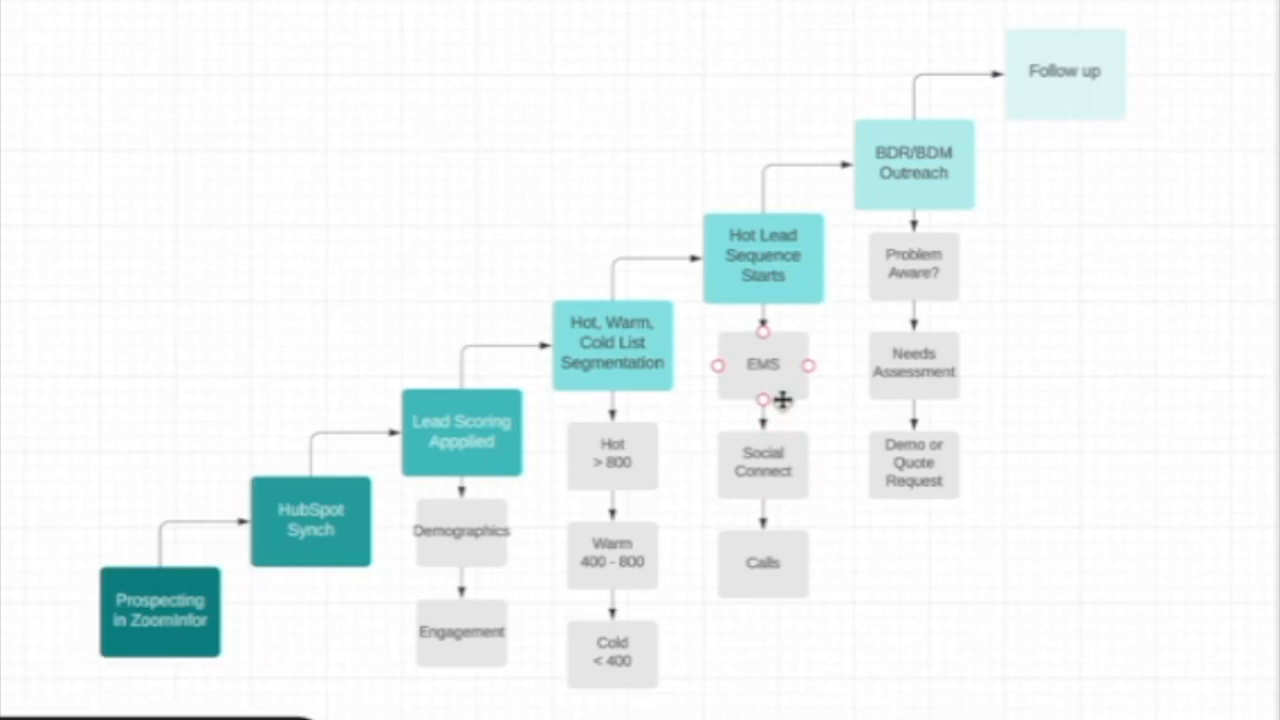
{"action": "left_click", "coordinate": [764, 462]}
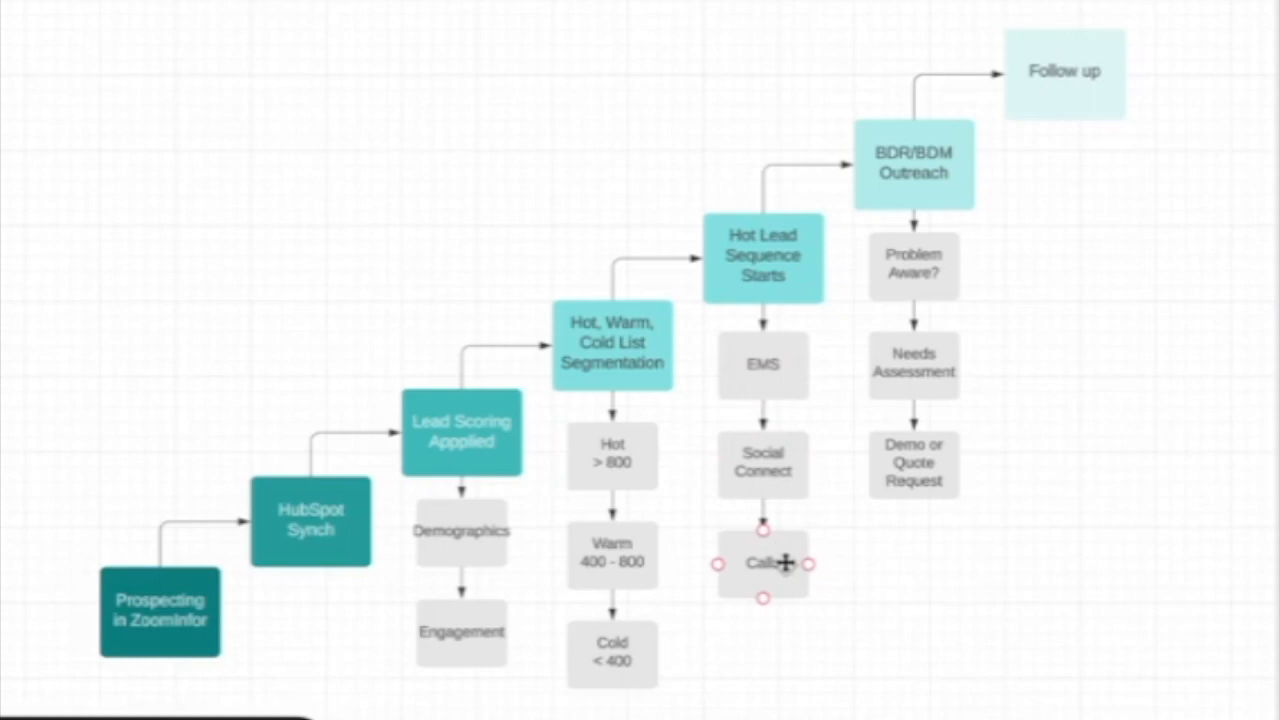
{"action": "mouse_move", "coordinate": [784, 576]}
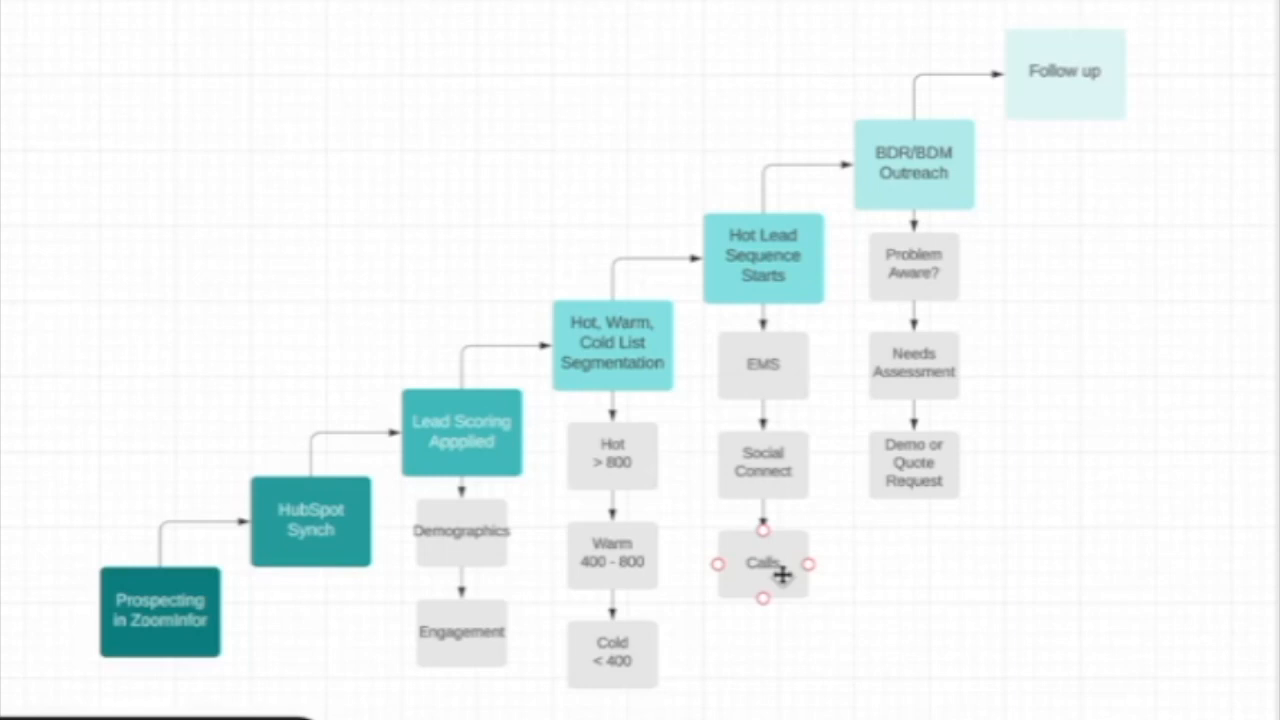
{"action": "mouse_move", "coordinate": [748, 580]}
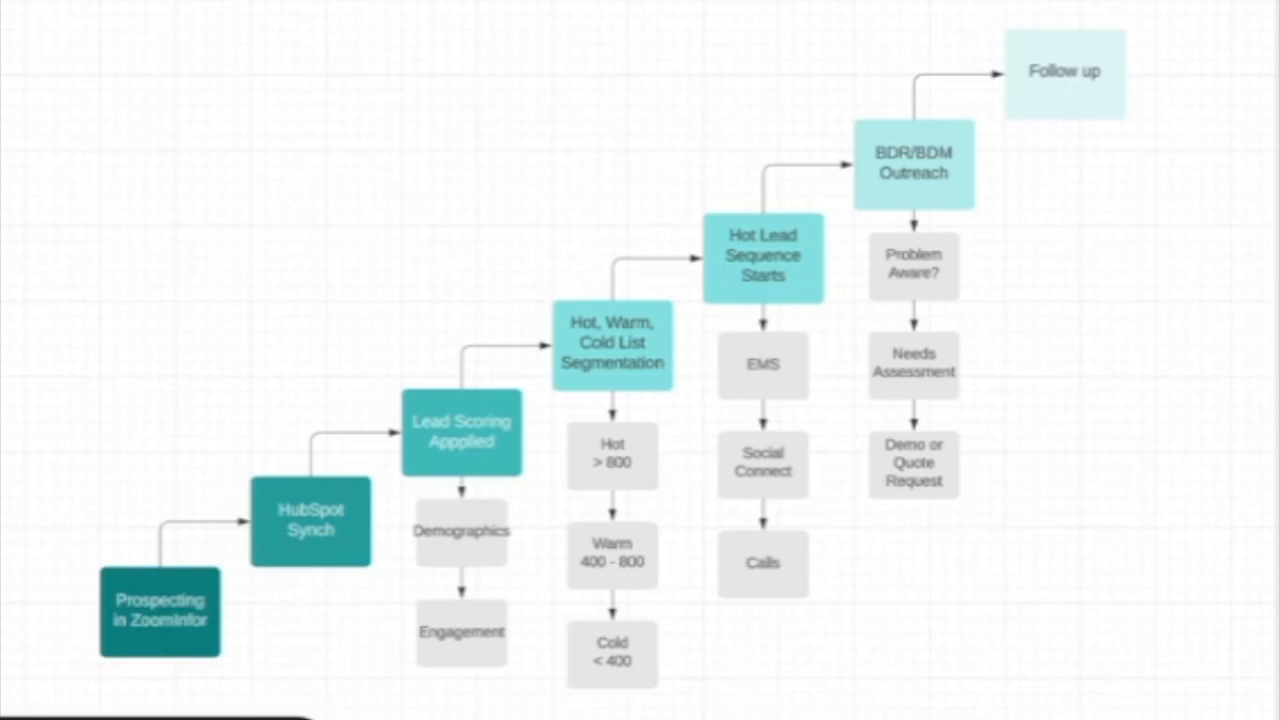
{"action": "mouse_move", "coordinate": [990, 262]}
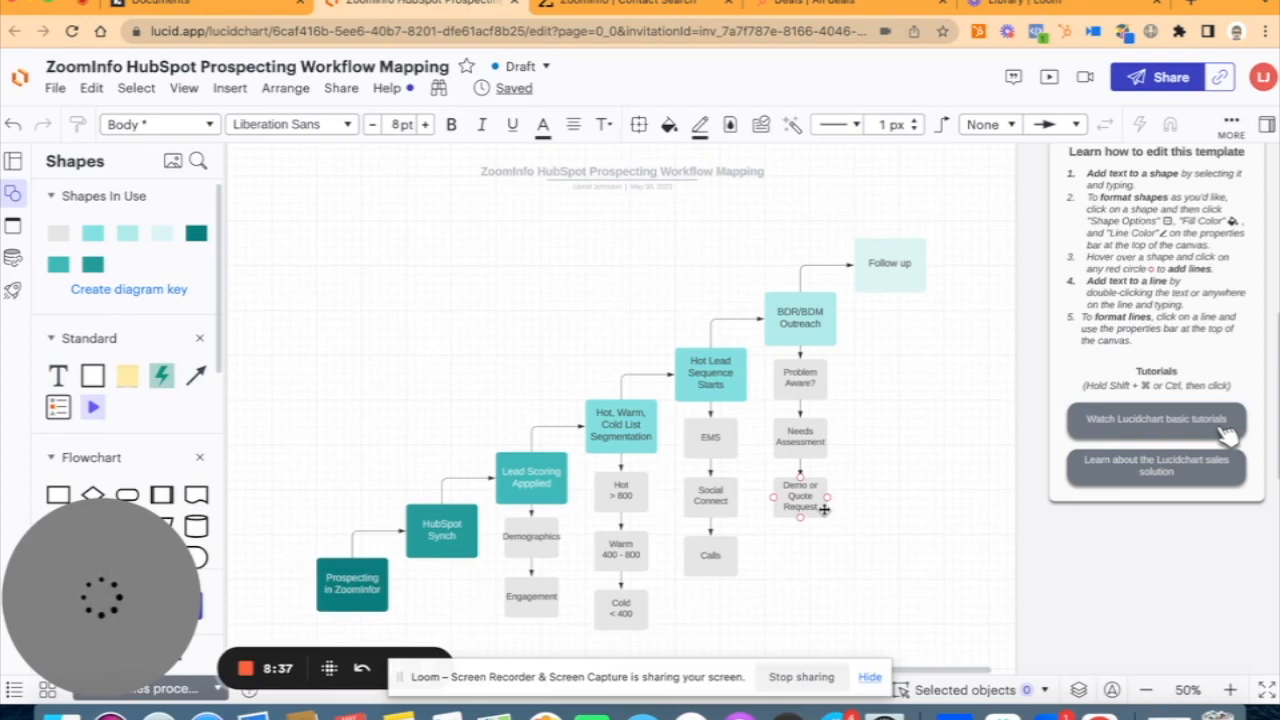
{"action": "left_click", "coordinate": [810, 4]}
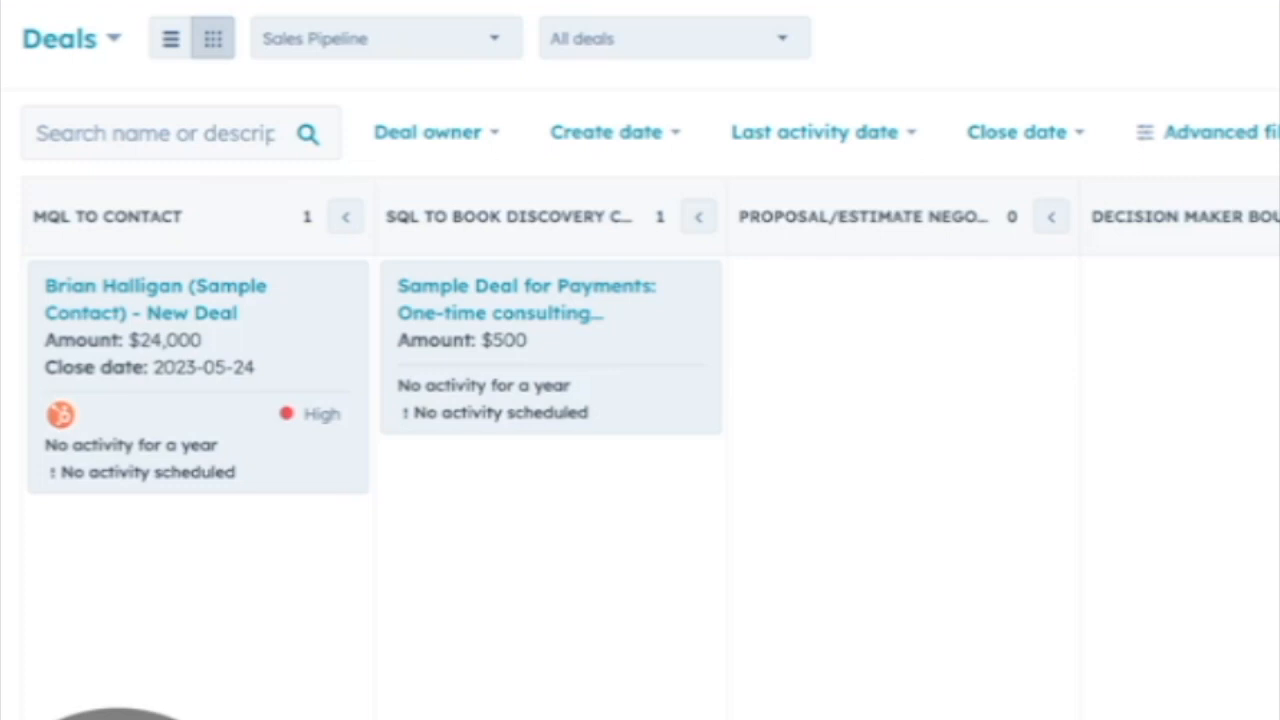
{"action": "scroll", "scroll_direction": "right", "scroll_amount": 3}
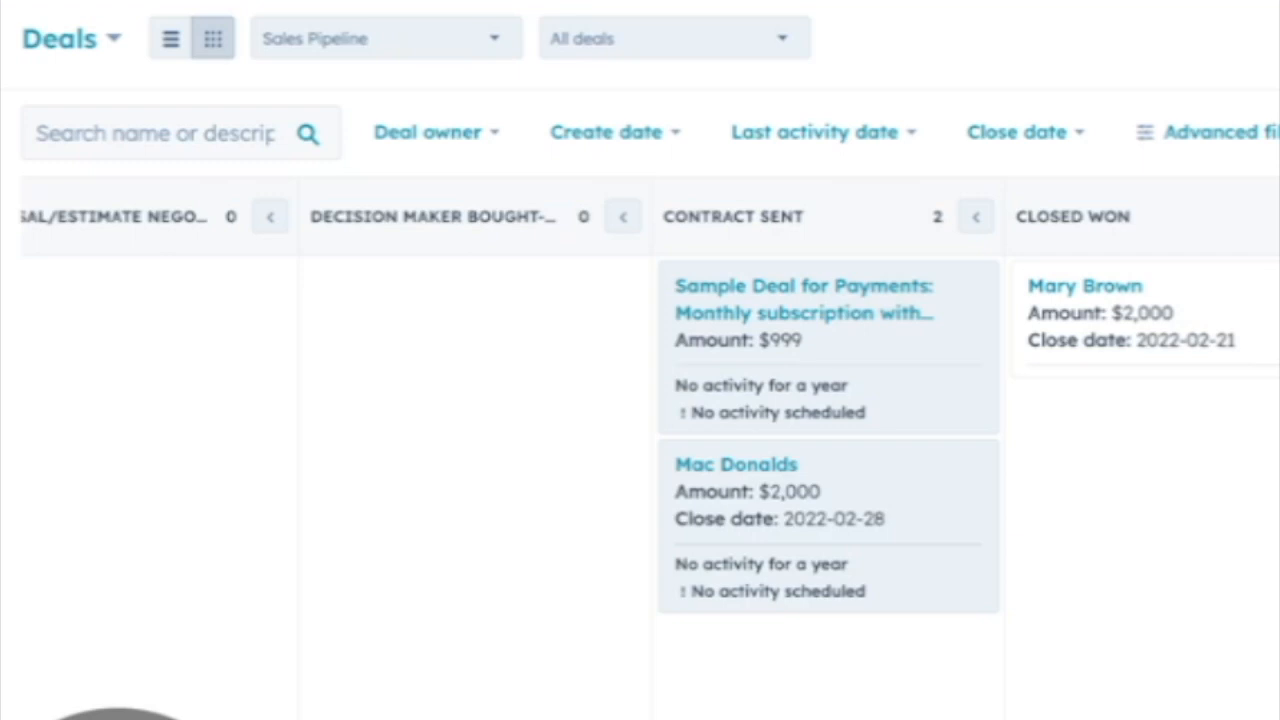
{"action": "left_click", "coordinate": [416, 4]}
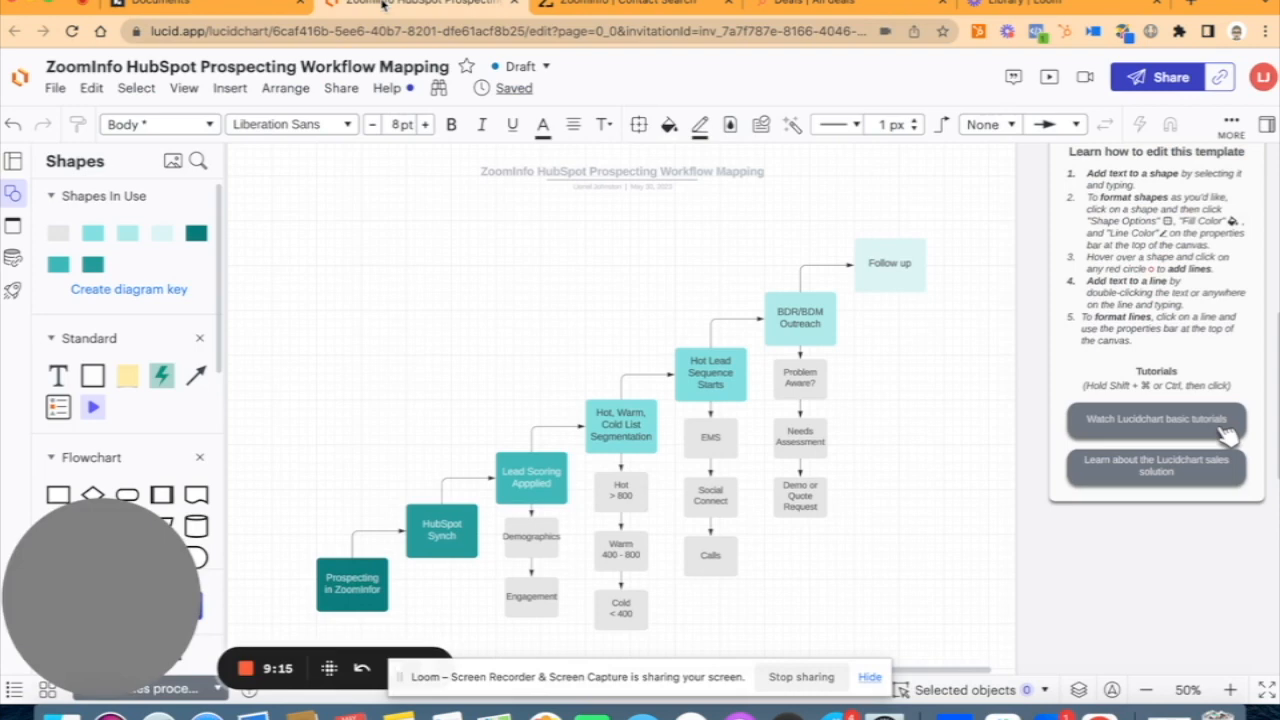
{"action": "left_click", "coordinate": [352, 584]}
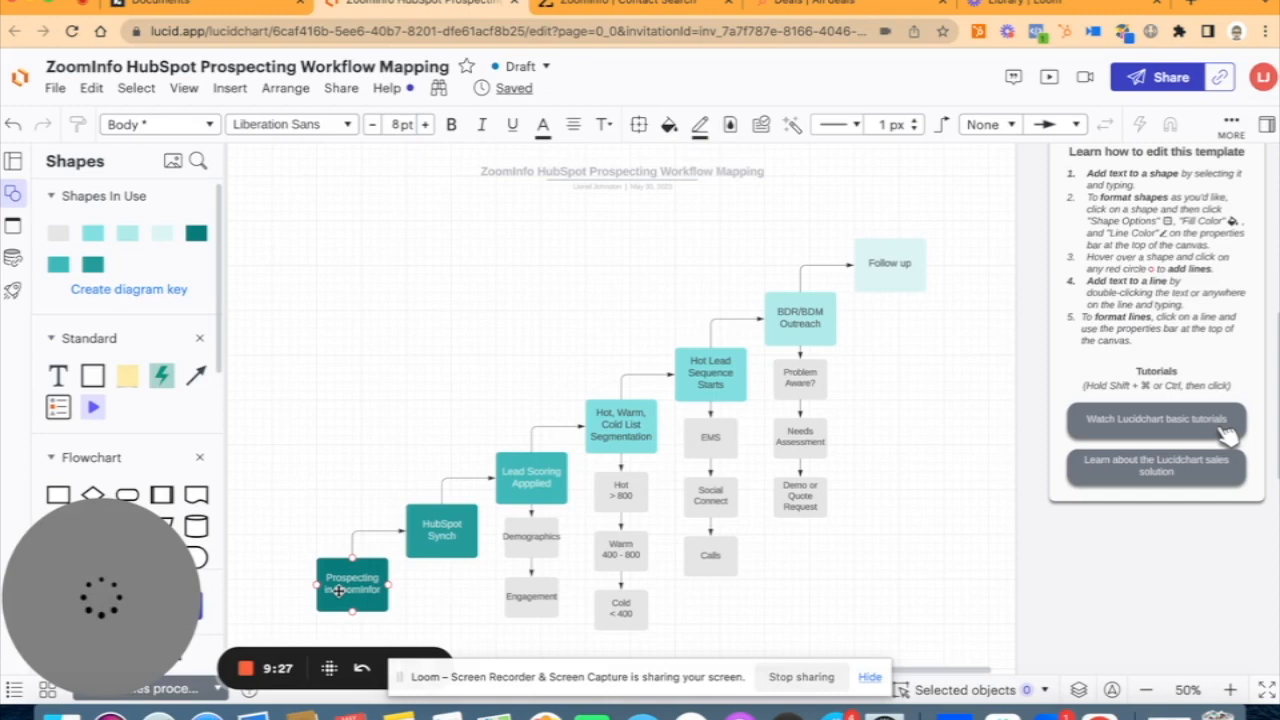
{"action": "mouse_move", "coordinate": [758, 124]}
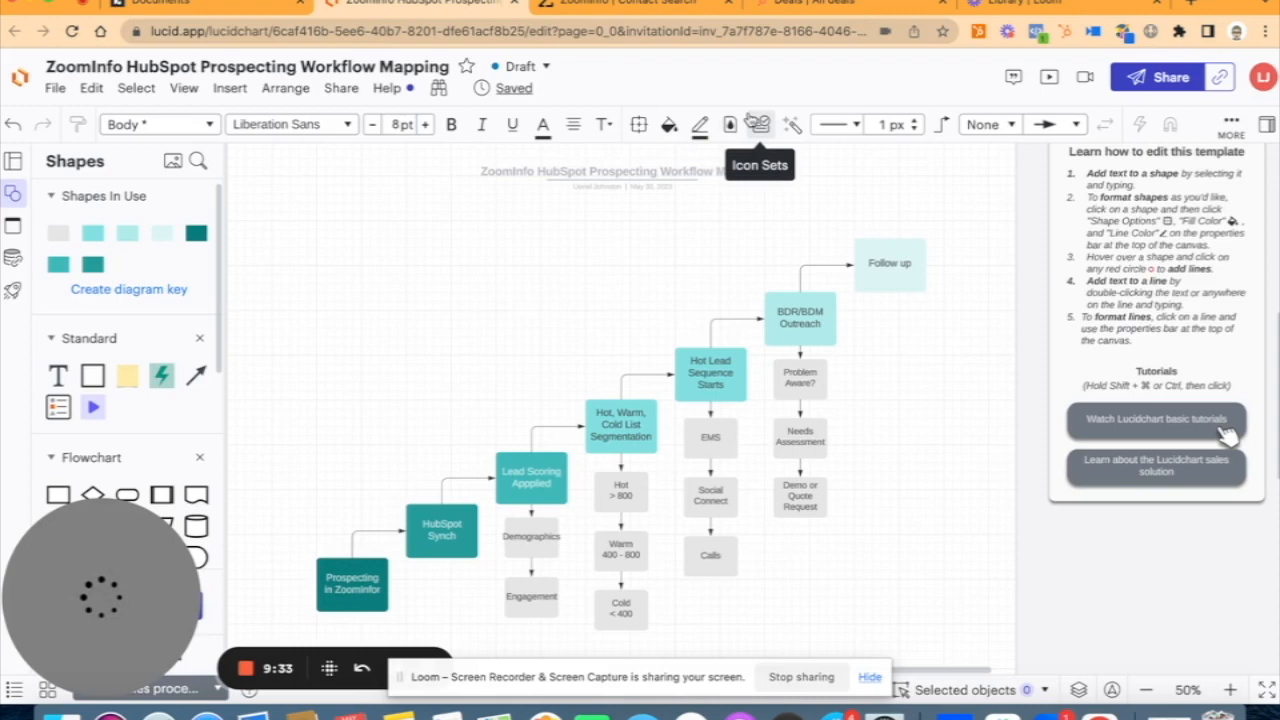